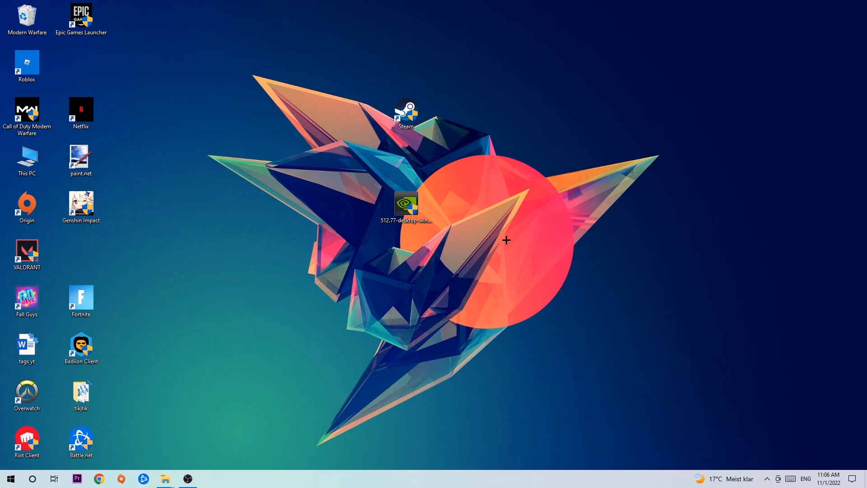
pyautogui.moveTo(422, 141)
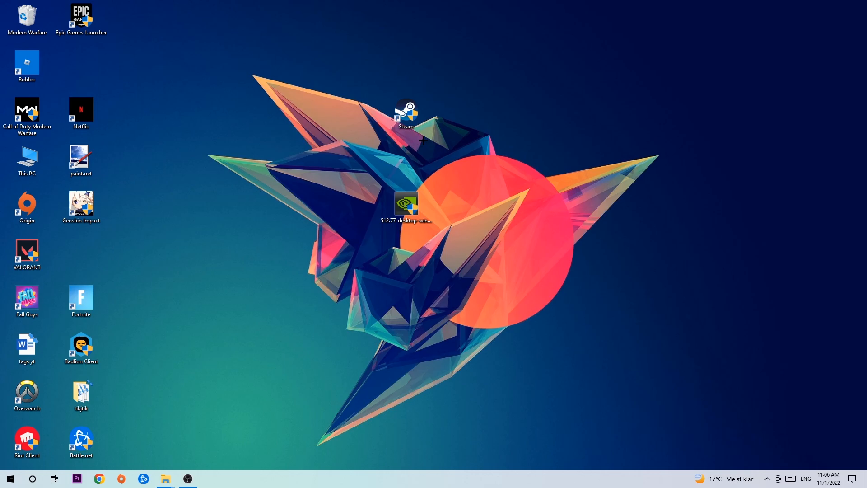
pyautogui.moveTo(421, 128)
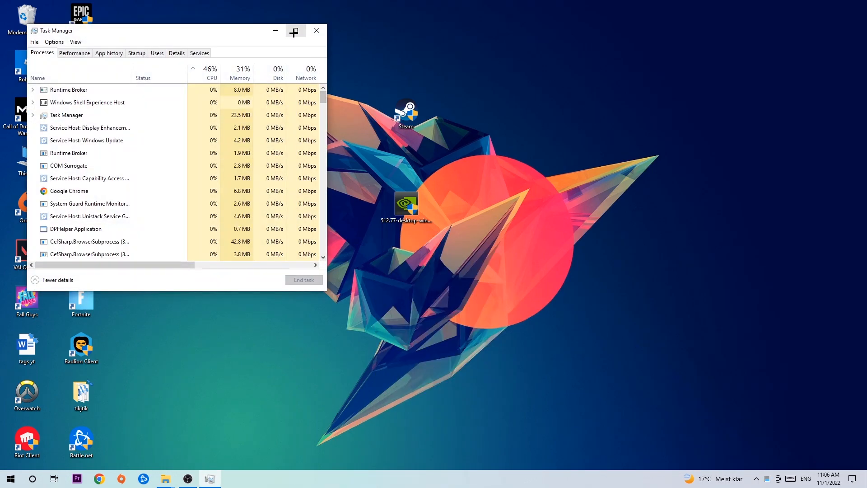
# Maximize Task Manager and bring up the Google Chrome process's actions.
pyautogui.click(295, 30)
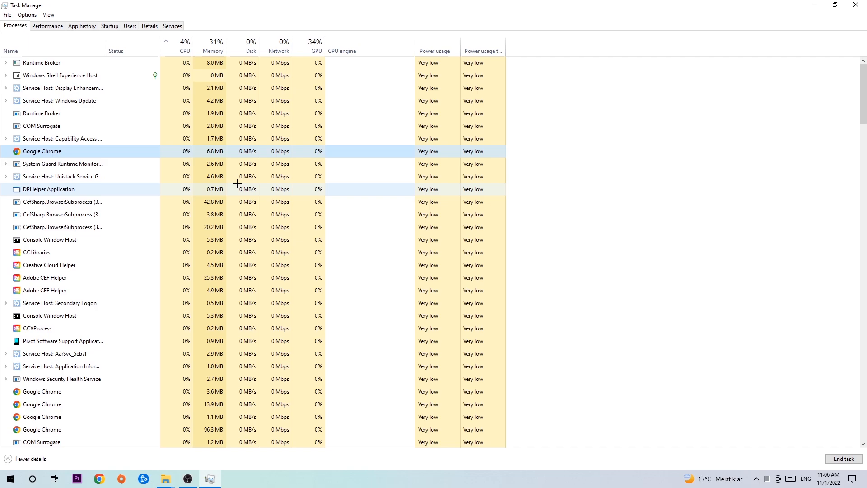
pyautogui.rightClick(42, 151)
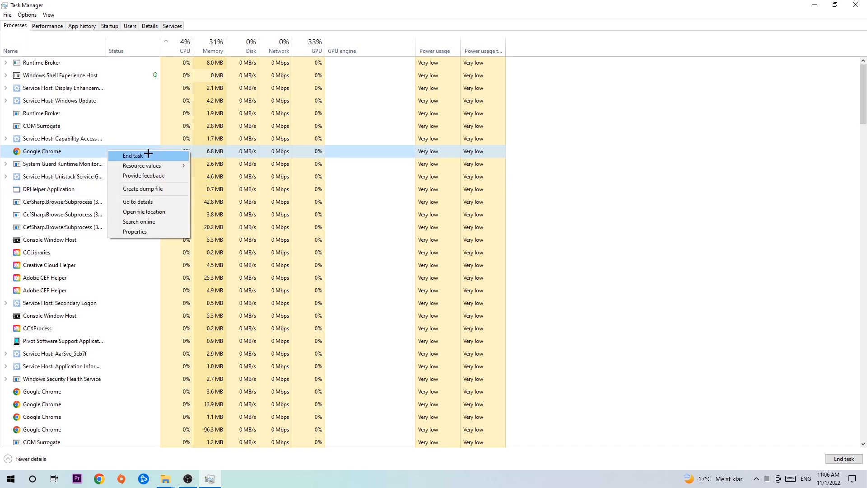
pyautogui.moveTo(493, 95)
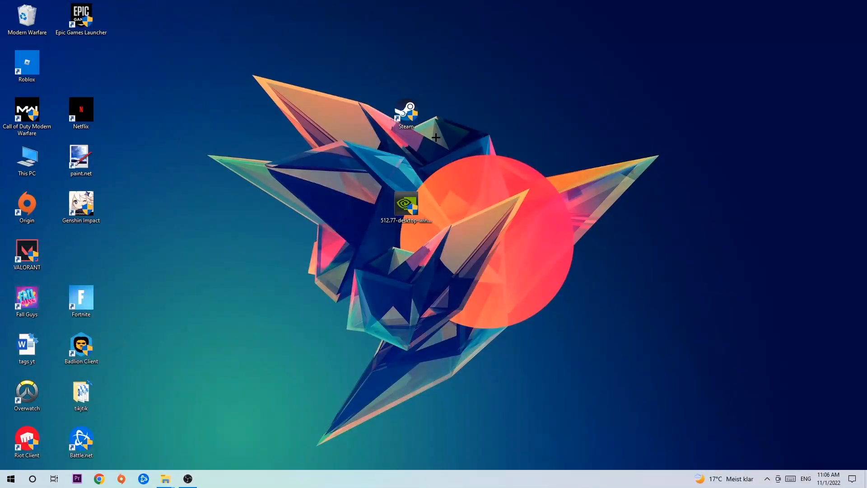
# Reposition the Steam shortcut, finally dropping it further left on the desktop.
pyautogui.moveTo(406, 113); pyautogui.dragTo(513, 160)
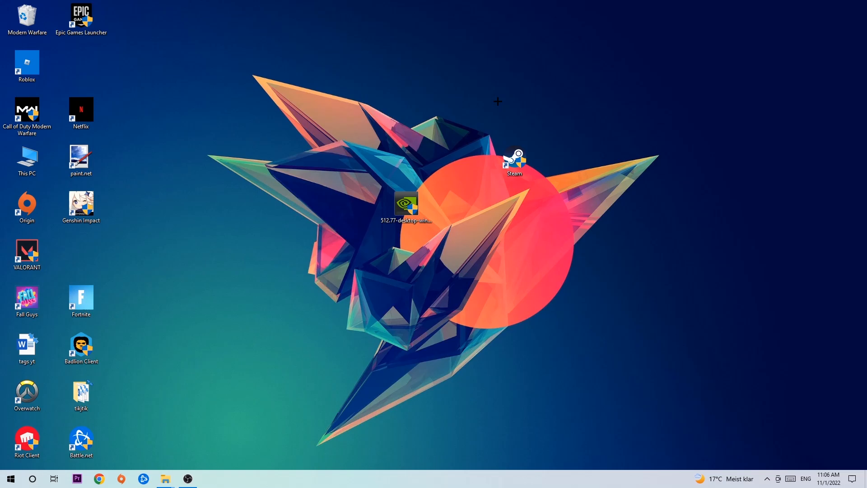
pyautogui.moveTo(513, 161); pyautogui.dragTo(406, 116)
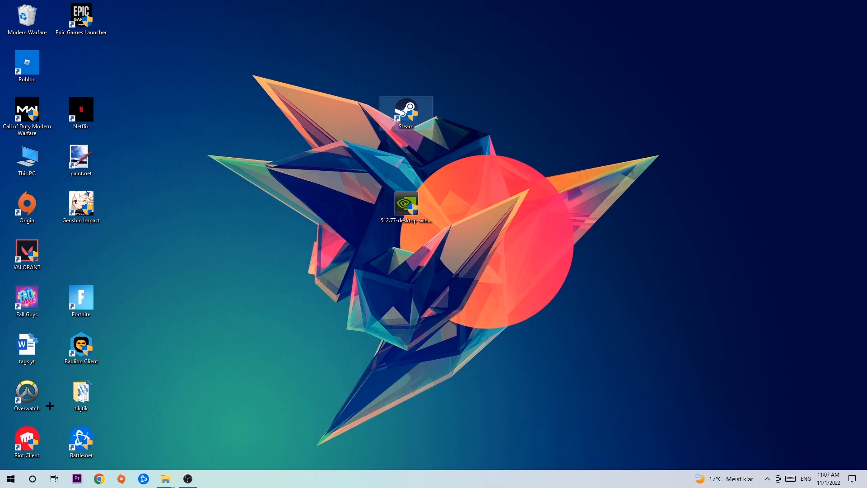
pyautogui.click(9, 478)
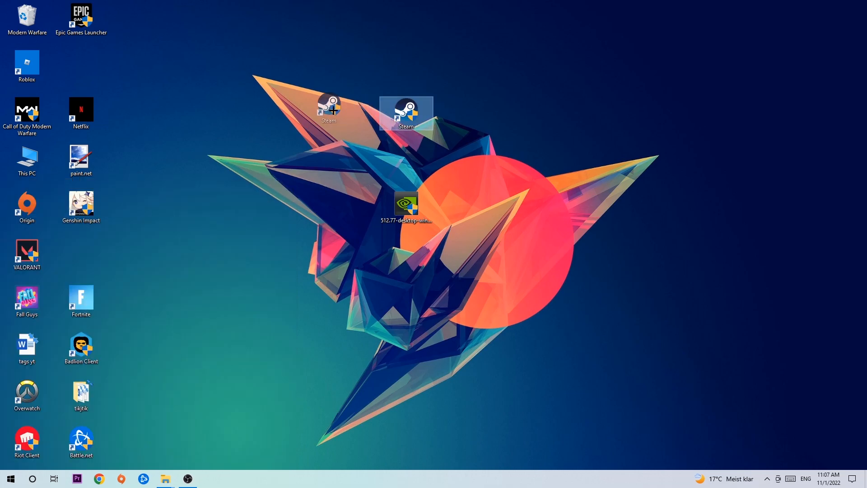
pyautogui.rightClick(407, 109)
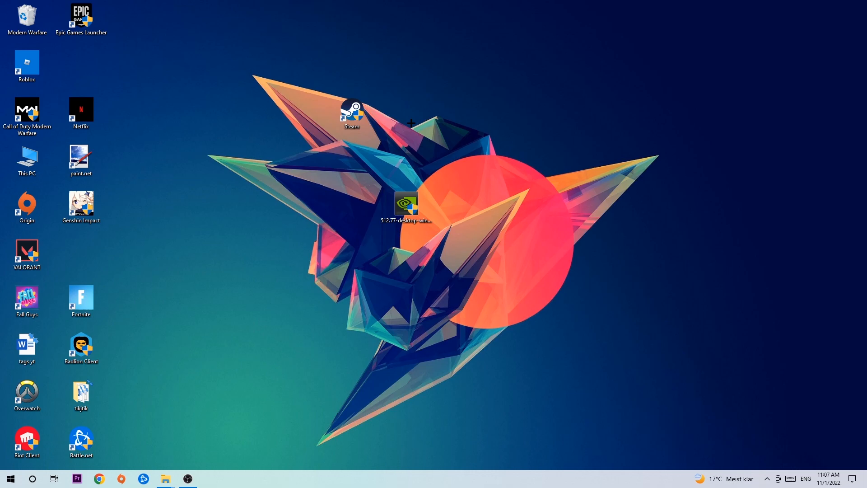
pyautogui.moveTo(401, 120)
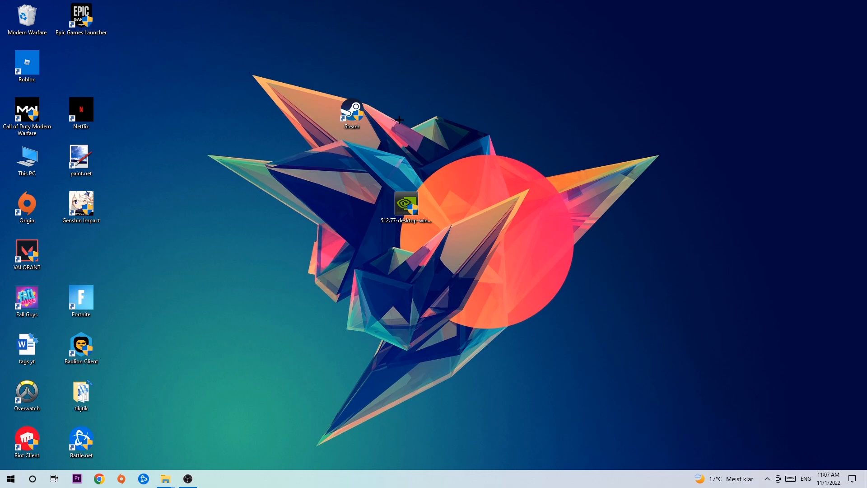
pyautogui.moveTo(352, 110); pyautogui.dragTo(287, 144)
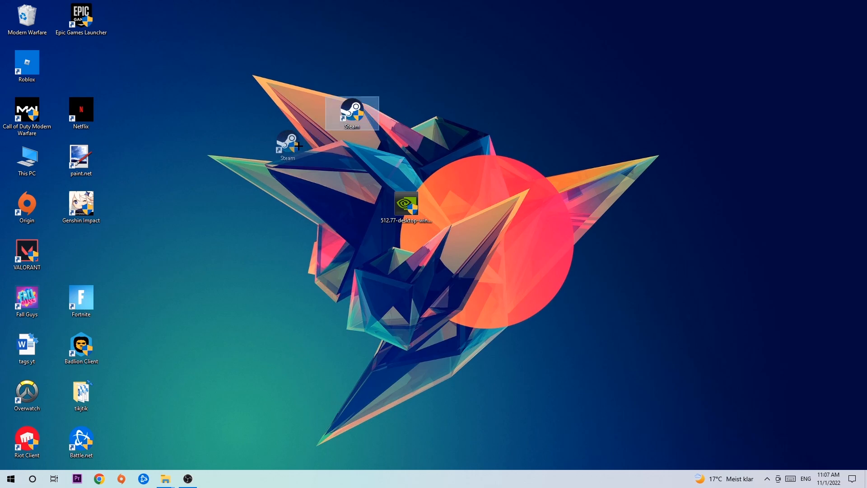
# Open the Compatibility settings in the Steam shortcut's Properties.
pyautogui.rightClick(289, 146)
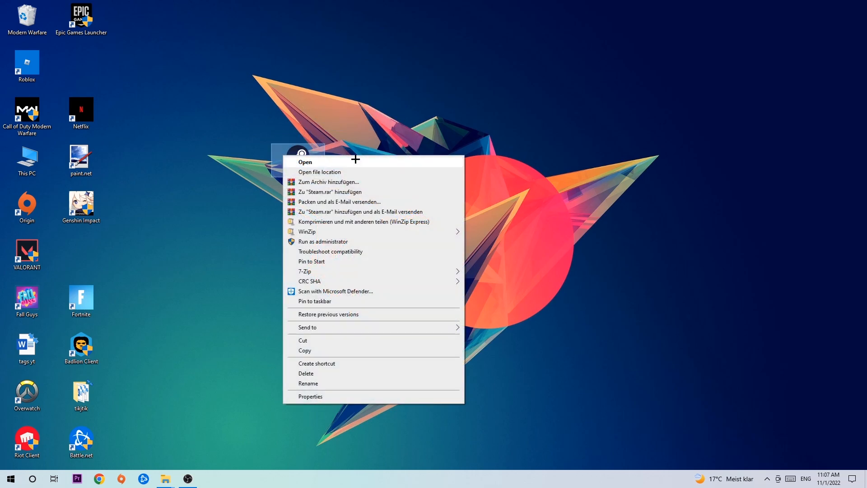
pyautogui.click(311, 396)
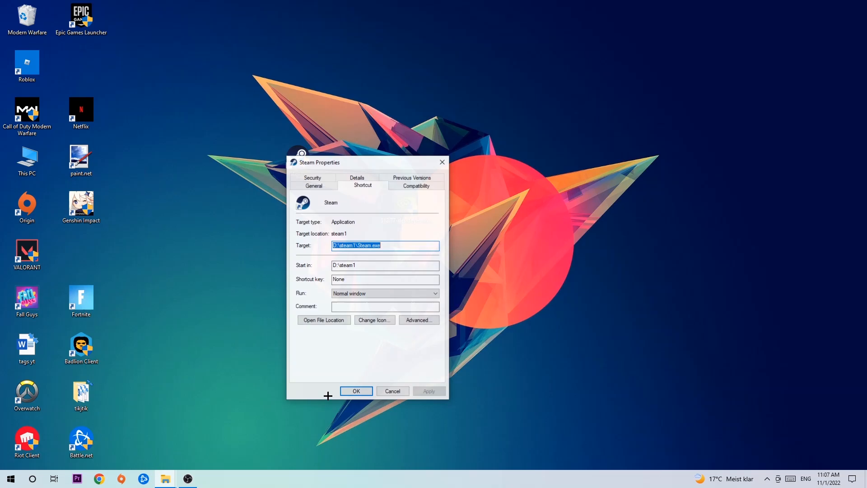
pyautogui.click(417, 185)
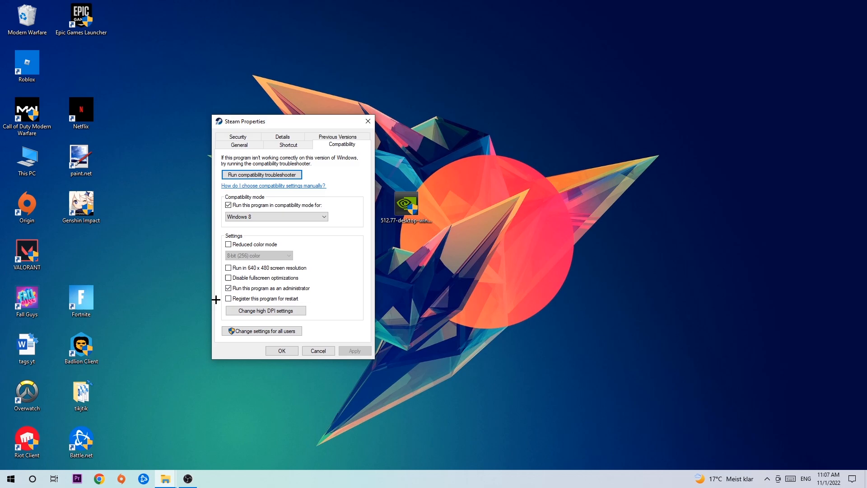
pyautogui.moveTo(321, 299)
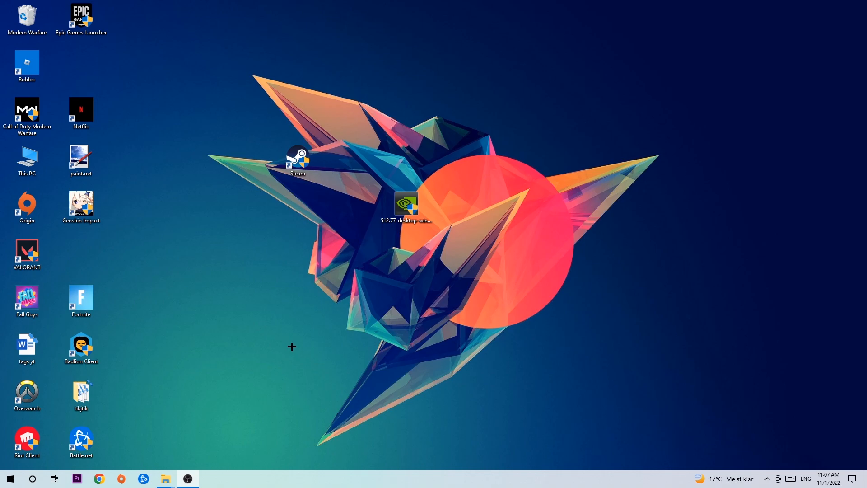
pyautogui.click(297, 162)
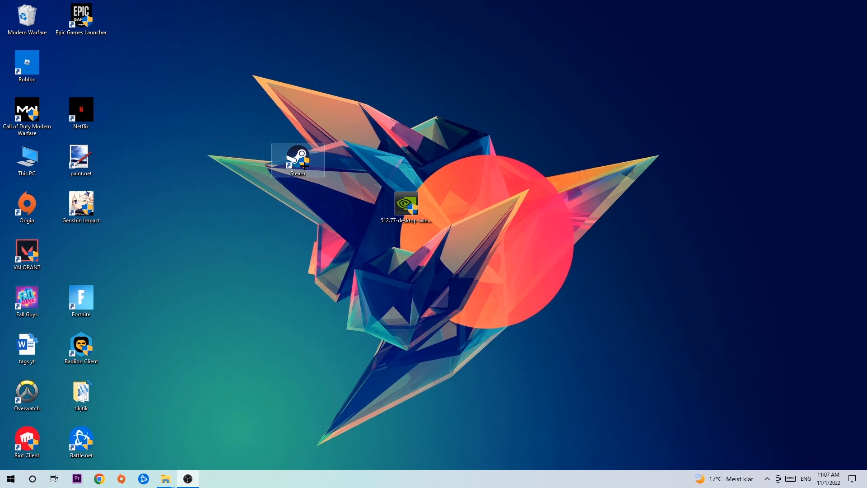
pyautogui.moveTo(298, 159); pyautogui.dragTo(407, 160)
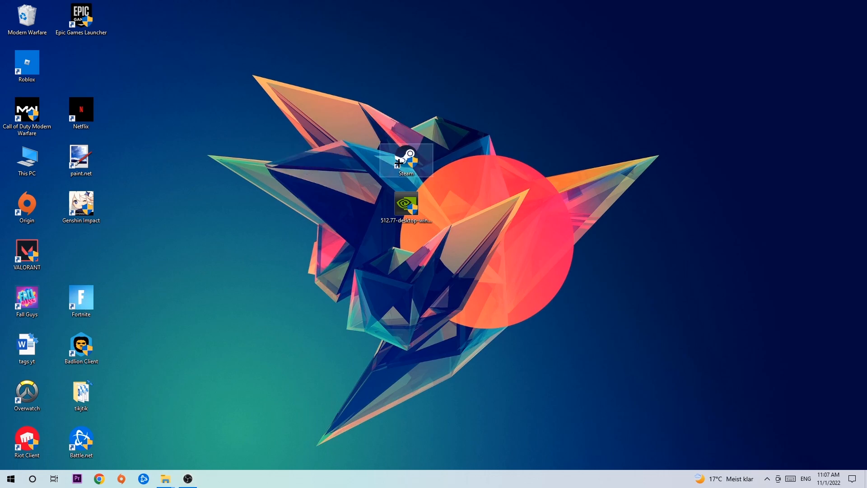
pyautogui.moveTo(406, 159); pyautogui.dragTo(298, 159)
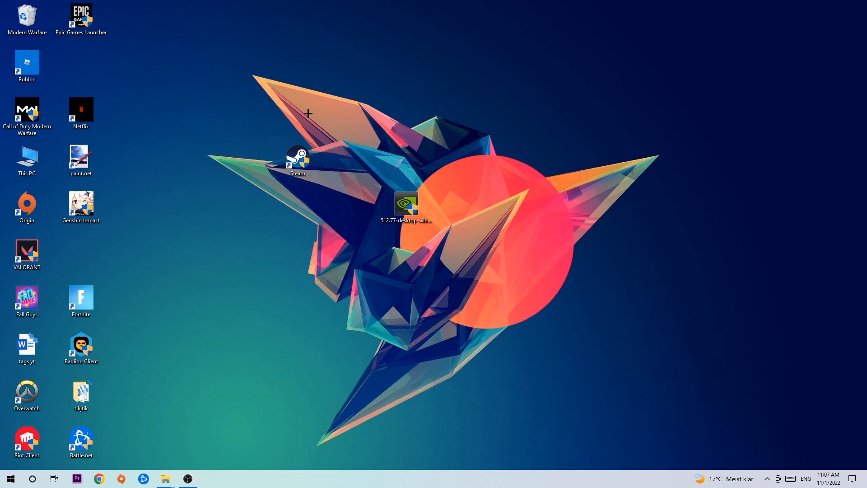